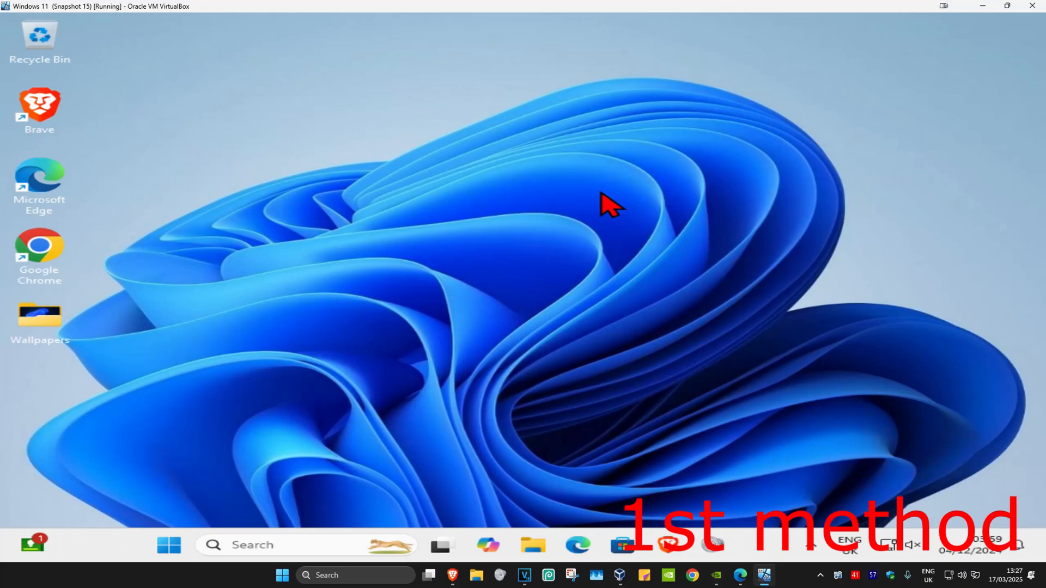
# Launch Command Prompt as administrator from taskbar search and approve the UAC prompt
pyautogui.click(233, 545)
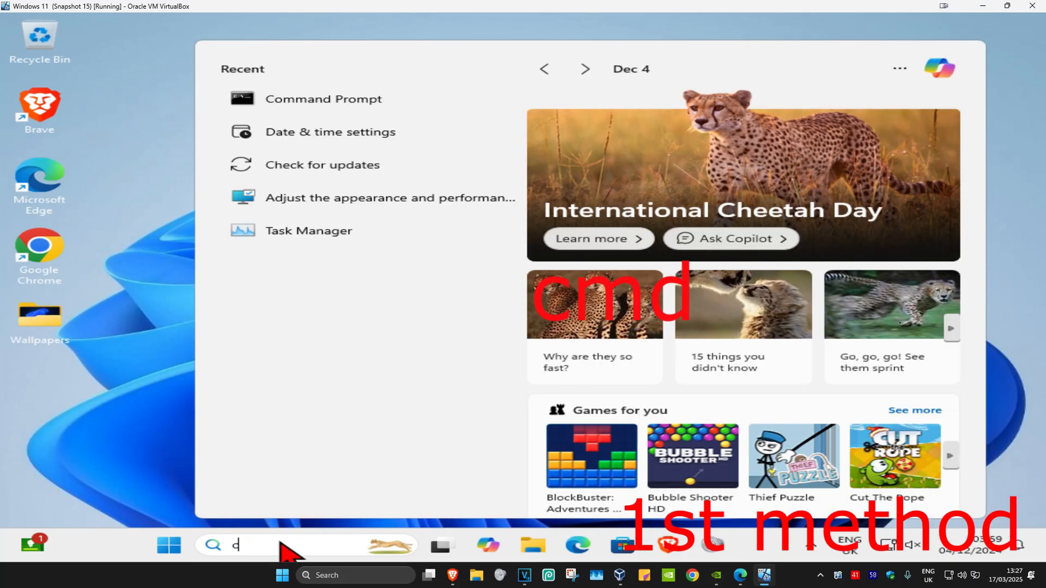
pyautogui.write('md')
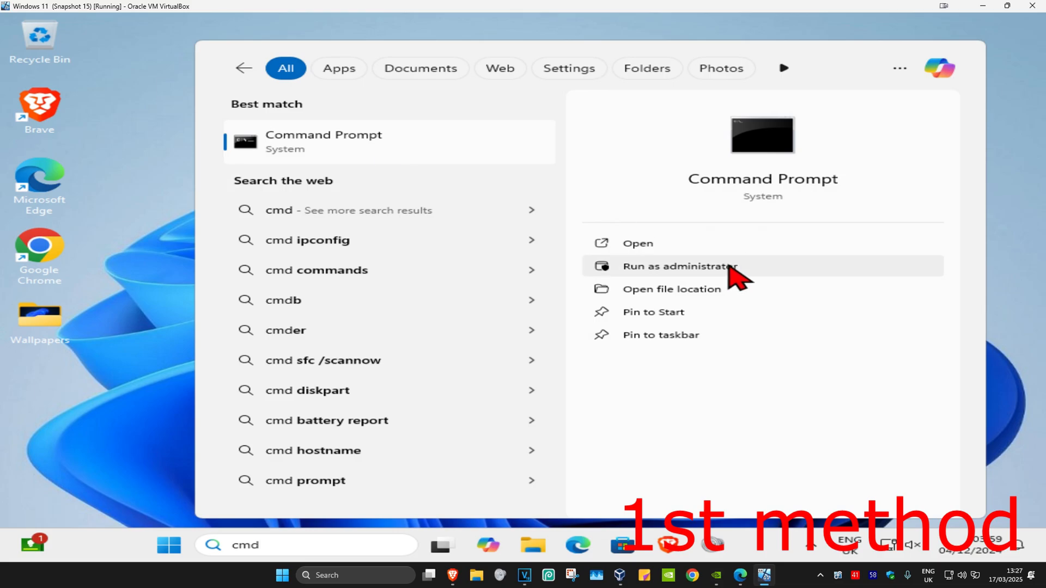
pyautogui.click(678, 266)
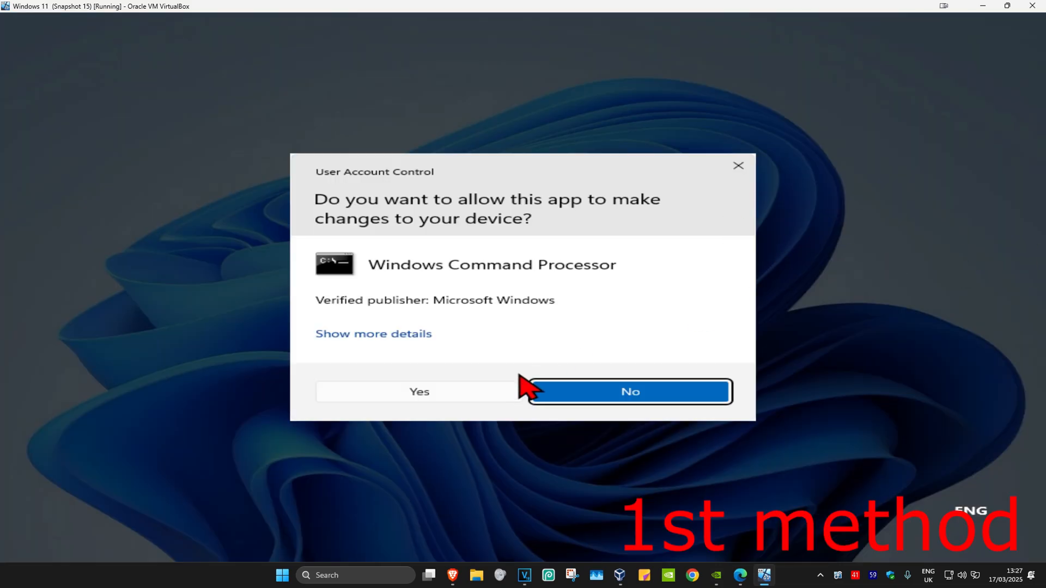
pyautogui.click(418, 392)
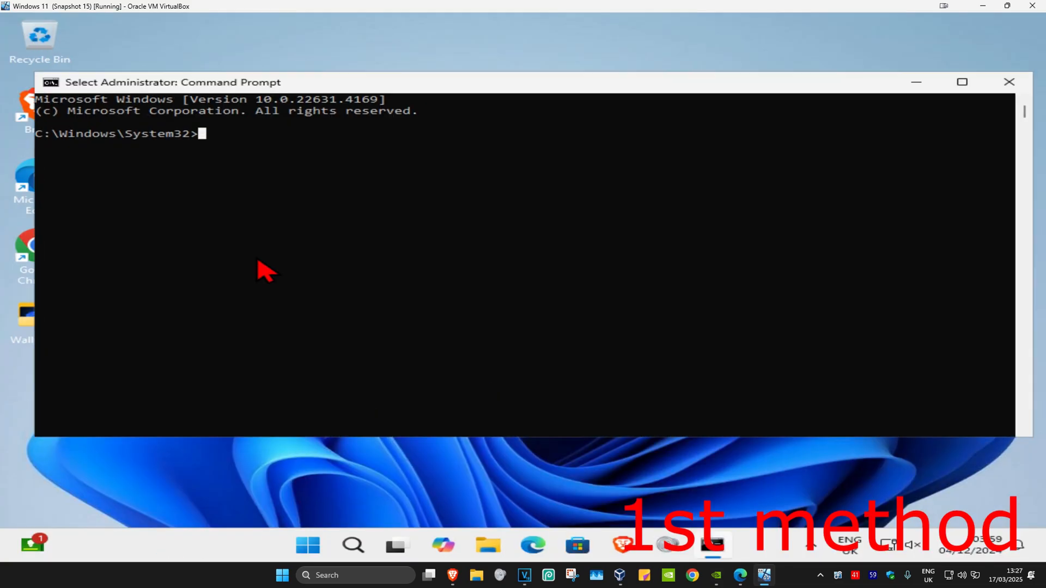
# Run msdt.exe -id keyboarddiagnostic; the troubleshooter finds no changes needed and is closed
pyautogui.write('msdt')
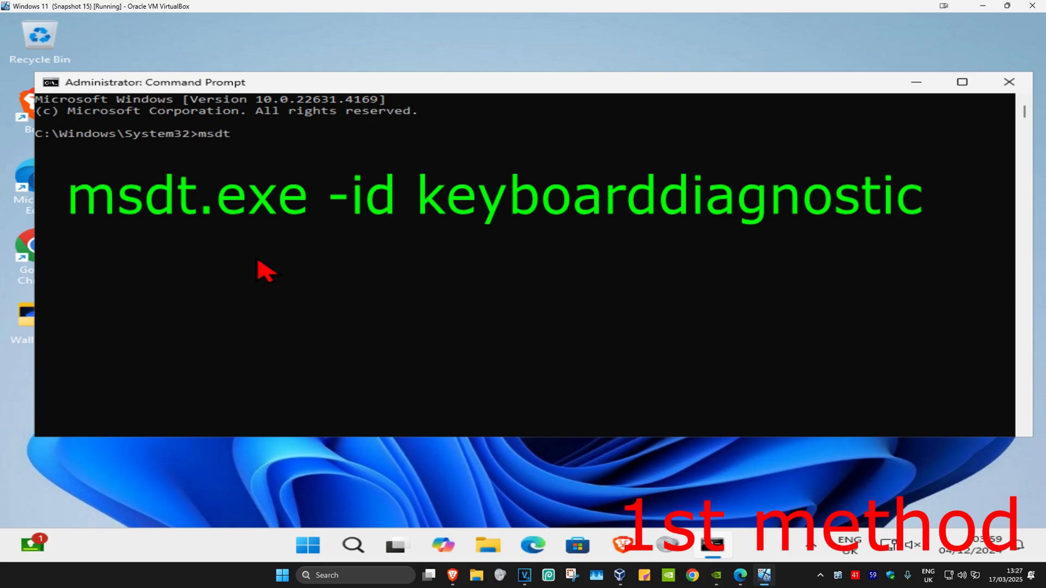
pyautogui.write('.exe -id keyboarddiagnostic')
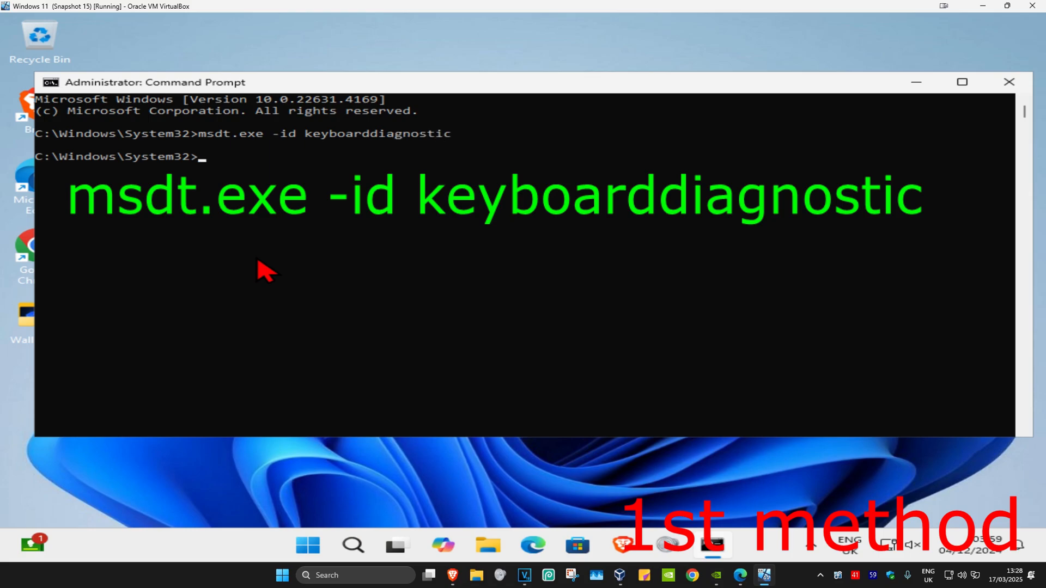
pyautogui.press('Return')
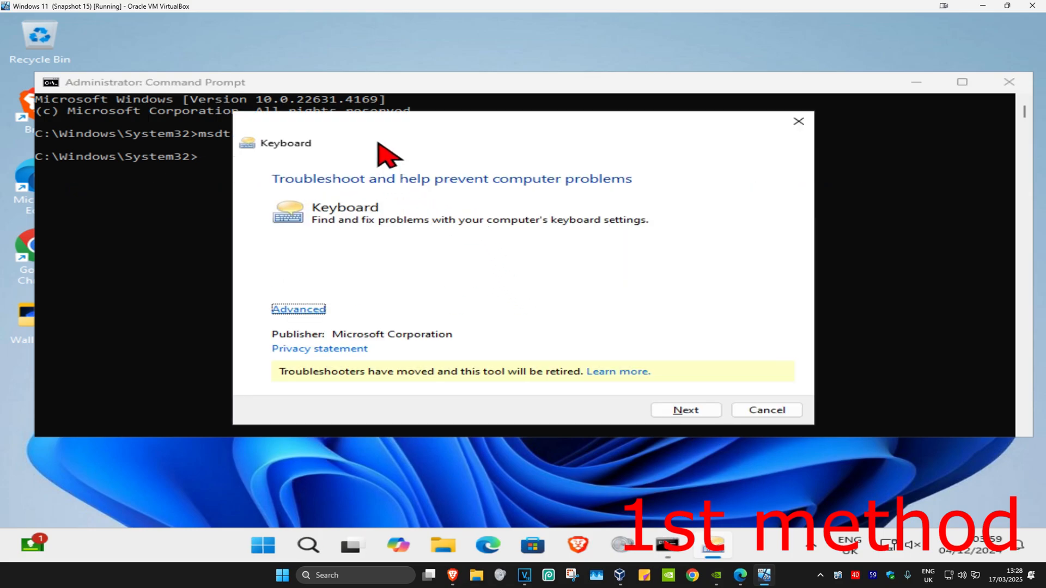
pyautogui.click(685, 409)
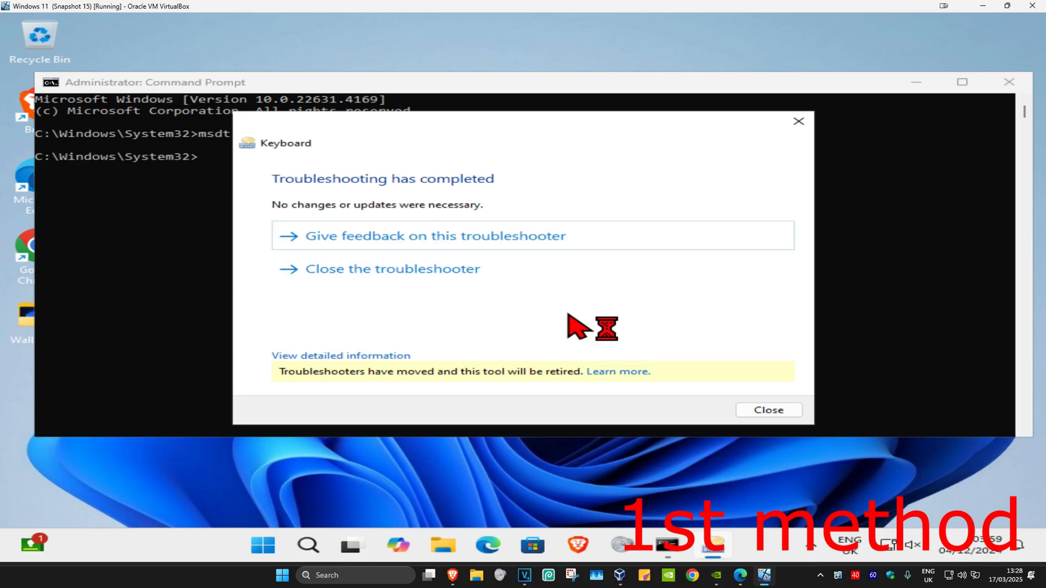
pyautogui.click(767, 410)
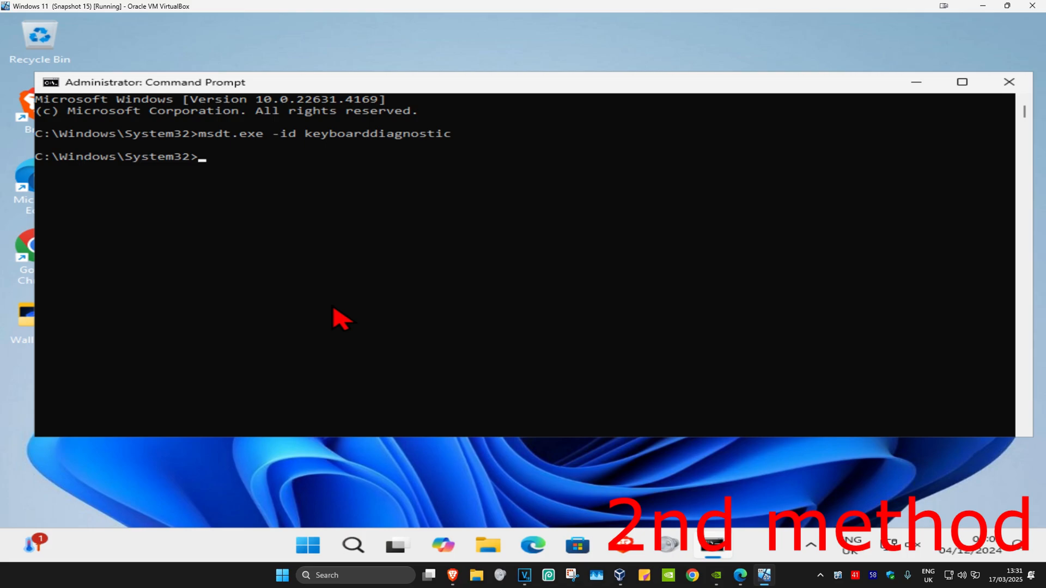
# Run msdt.exe -id devicediagnostic, letting it enable driver installs via Windows Update, then close it
pyautogui.write('msdt')
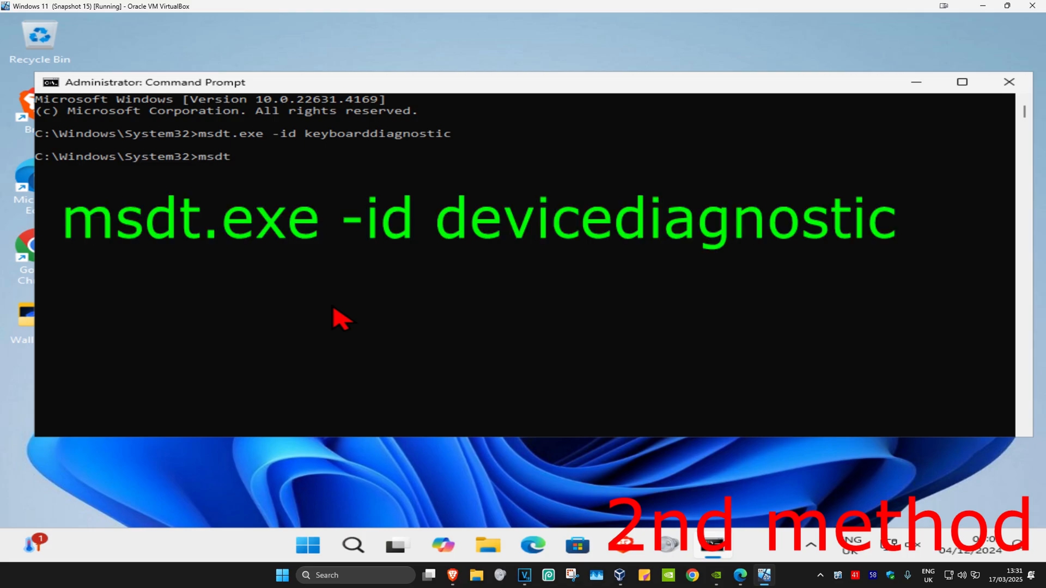
pyautogui.write('.exe -')
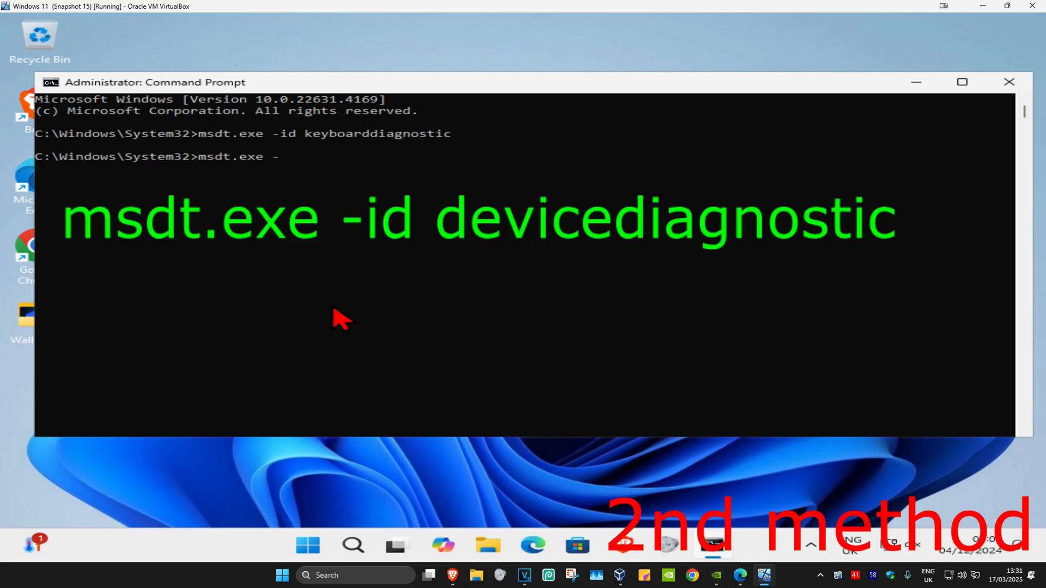
pyautogui.write('id devic')
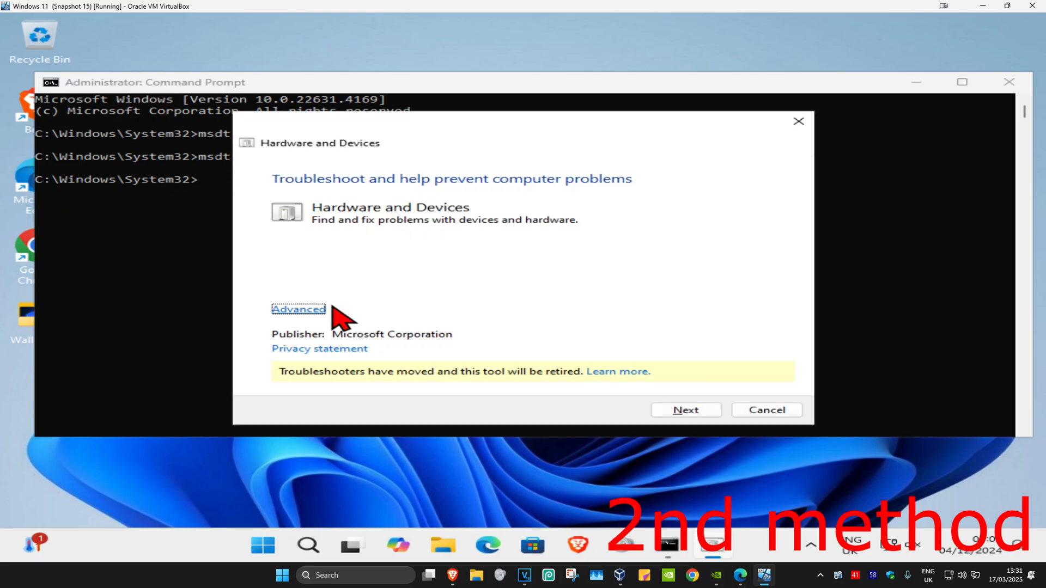
pyautogui.moveTo(446, 245)
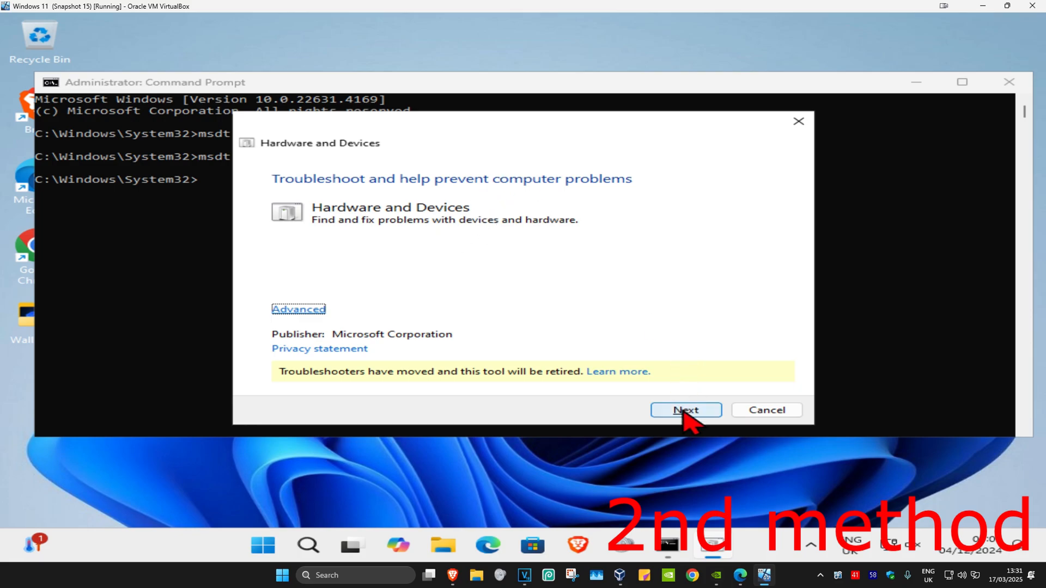
pyautogui.click(685, 410)
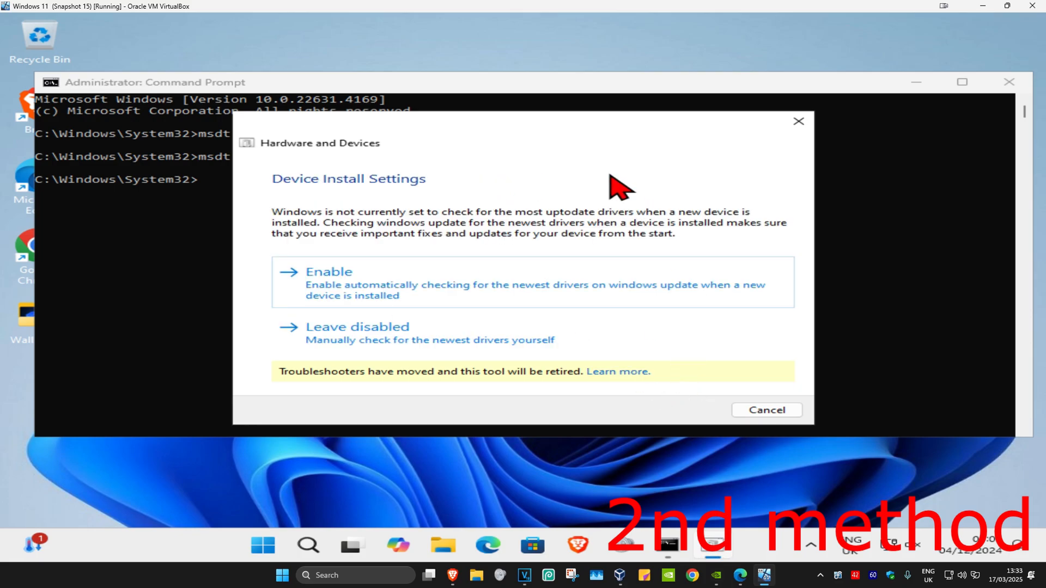
pyautogui.moveTo(487, 304)
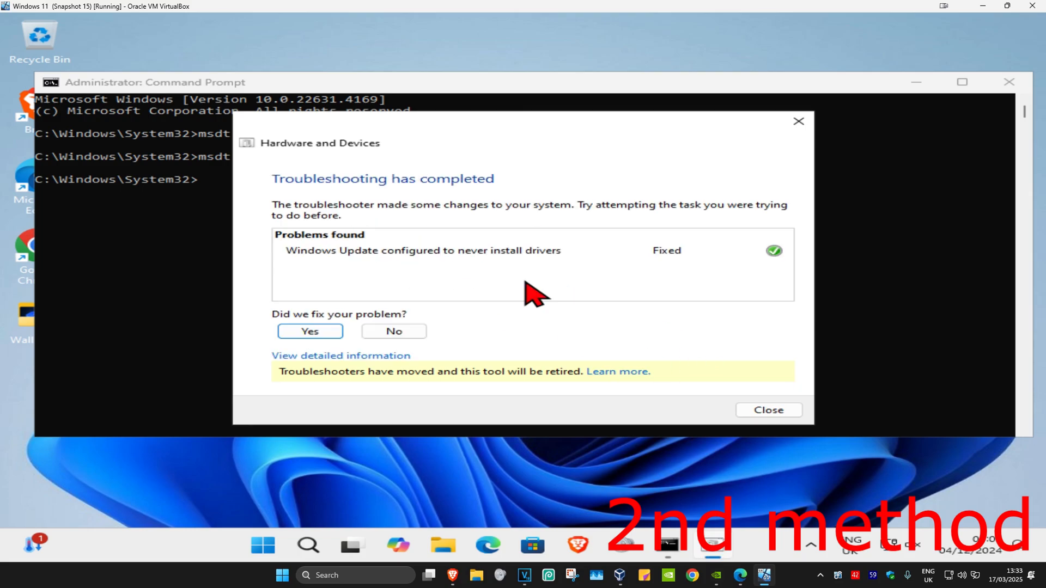
pyautogui.moveTo(477, 273)
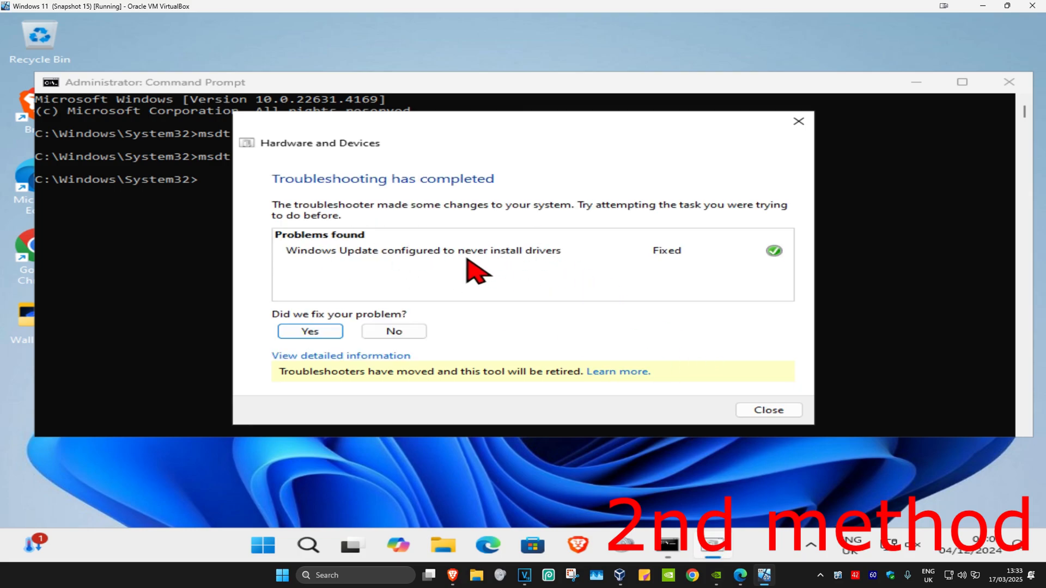
pyautogui.click(767, 410)
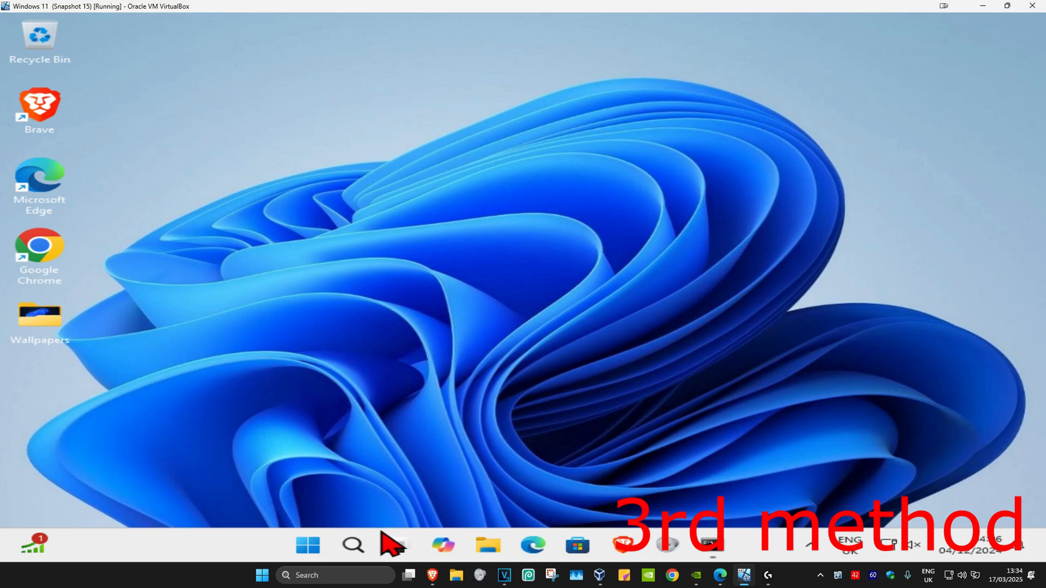
# In Device Manager, update the Standard PS/2 Keyboard driver with an automatic Windows search
pyautogui.write('device Manager')
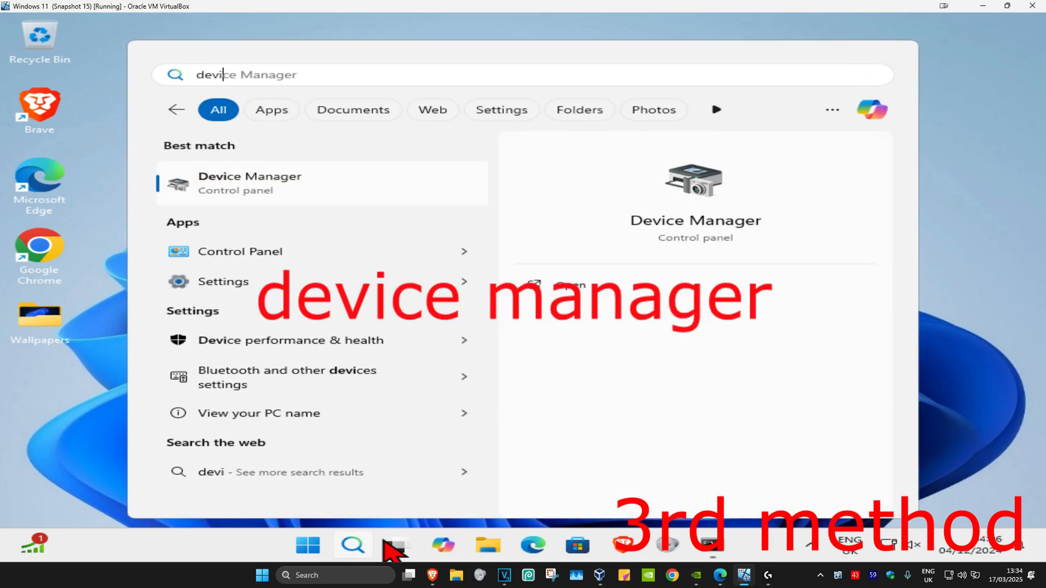
pyautogui.click(249, 183)
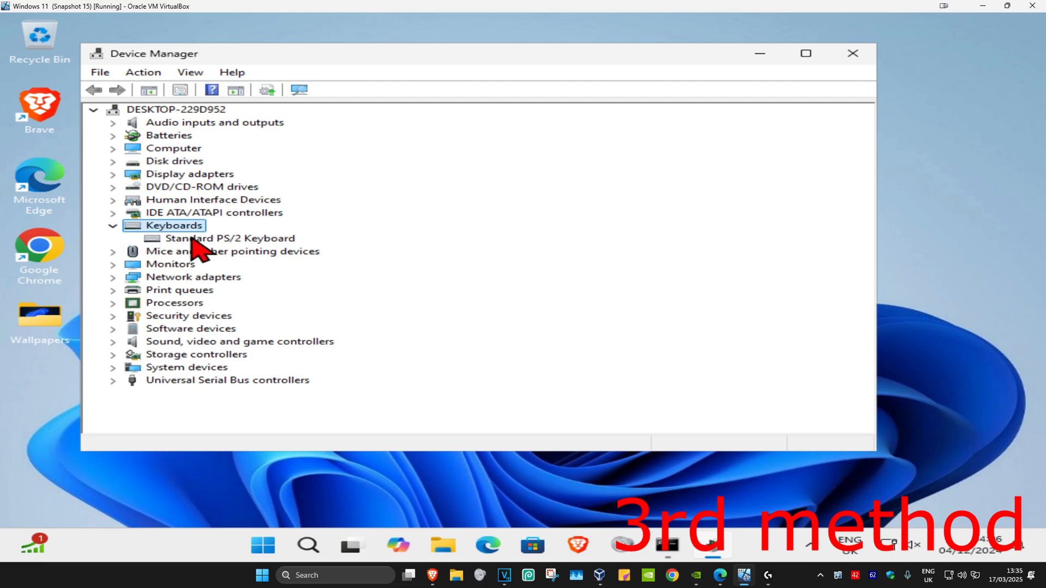
pyautogui.rightClick(226, 238)
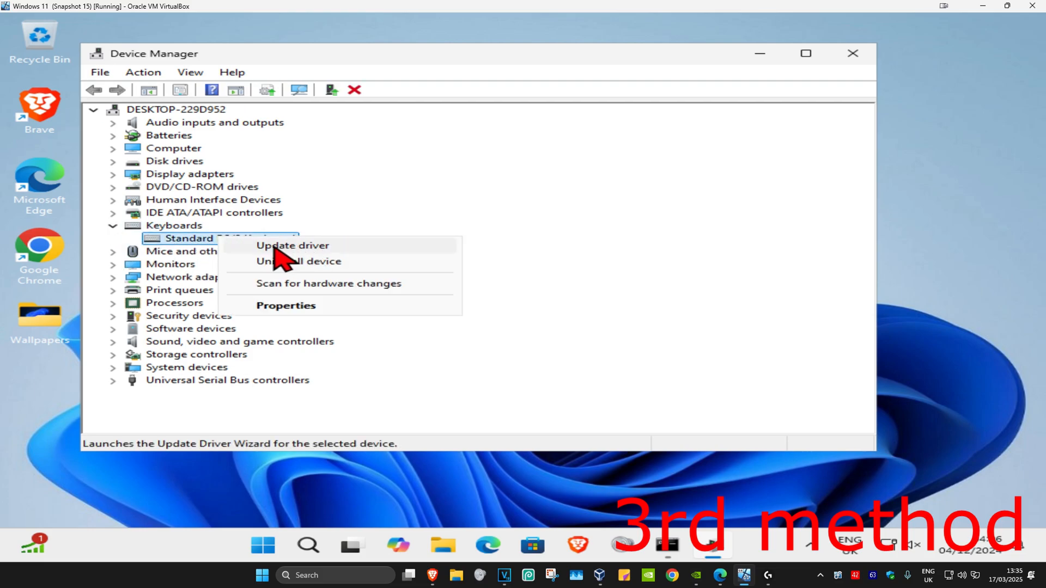
pyautogui.click(292, 245)
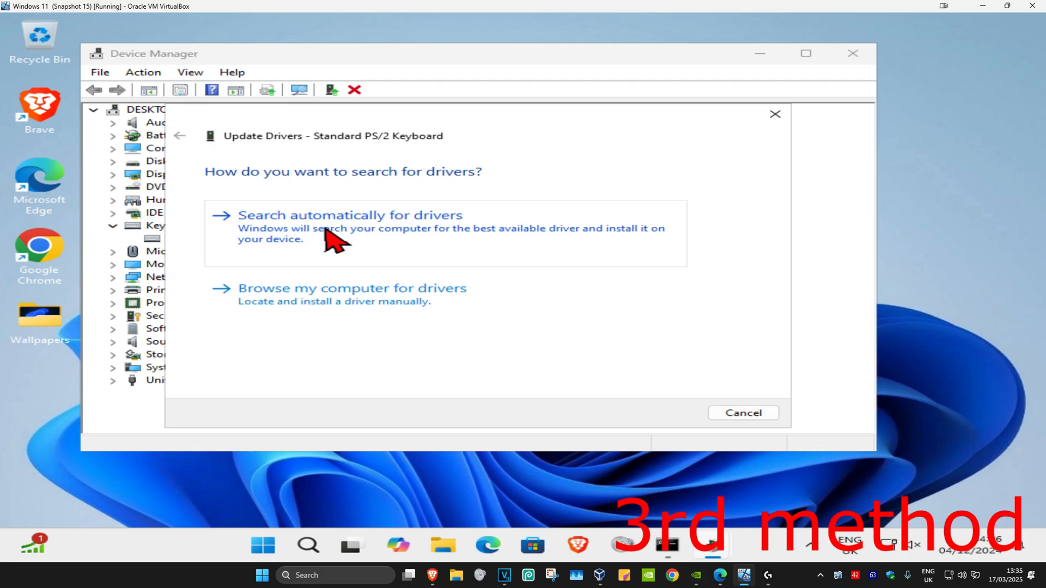
pyautogui.click(349, 215)
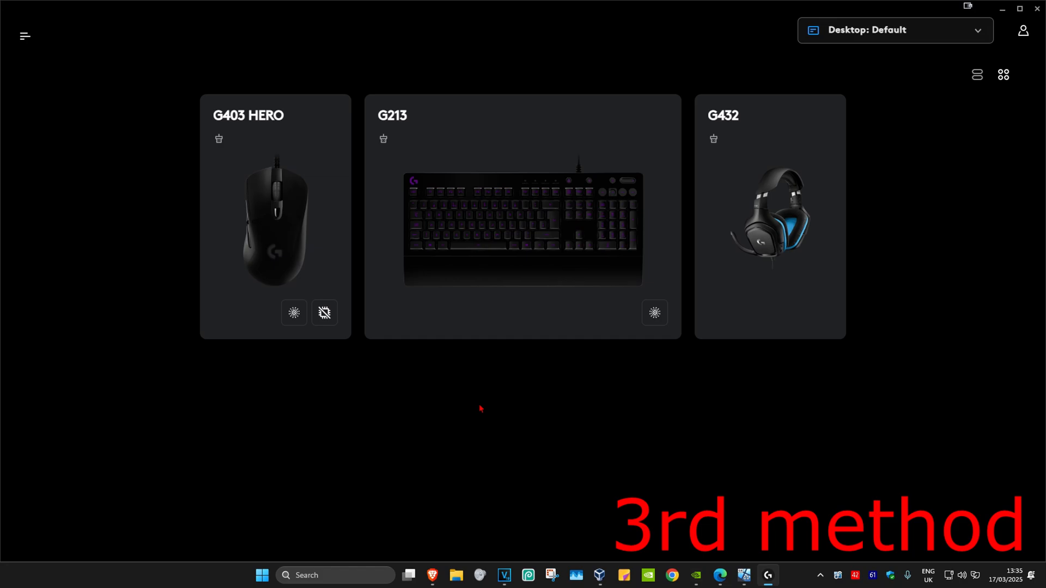
pyautogui.moveTo(531, 372)
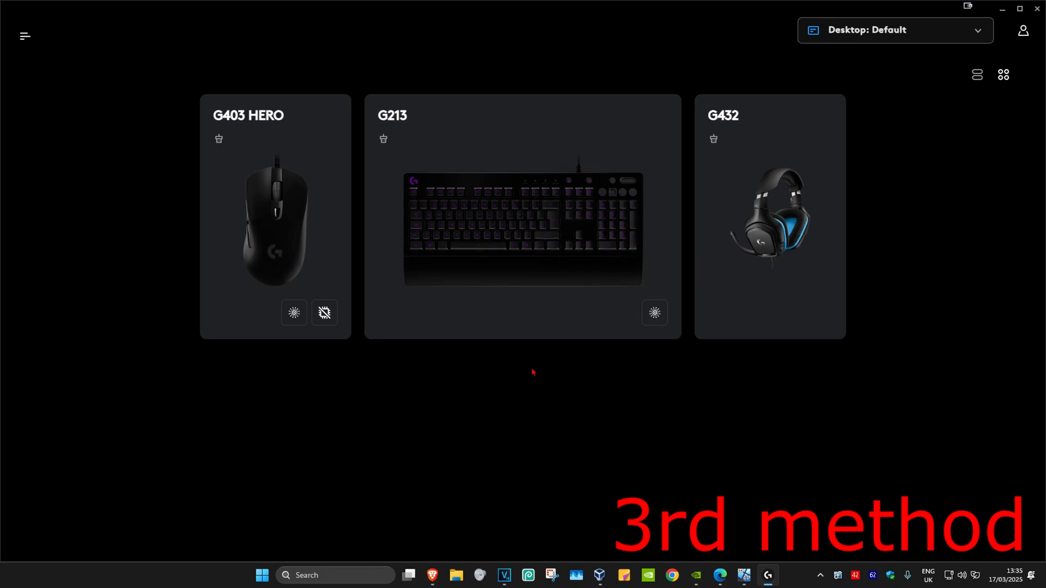
pyautogui.moveTo(395, 244)
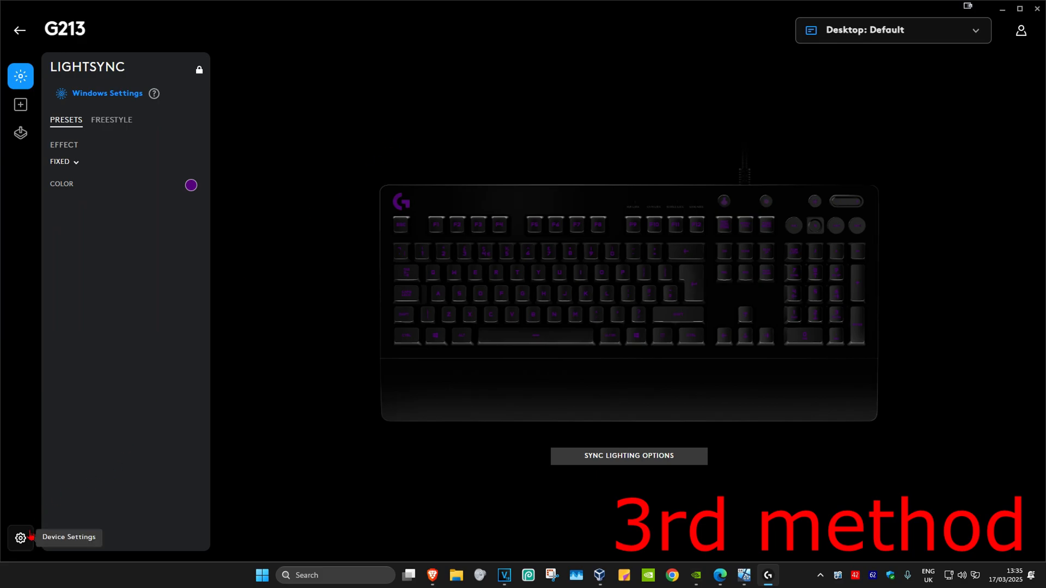
# View the G213 keyboard's device settings showing firmware 109.0.6 up to date
pyautogui.click(21, 538)
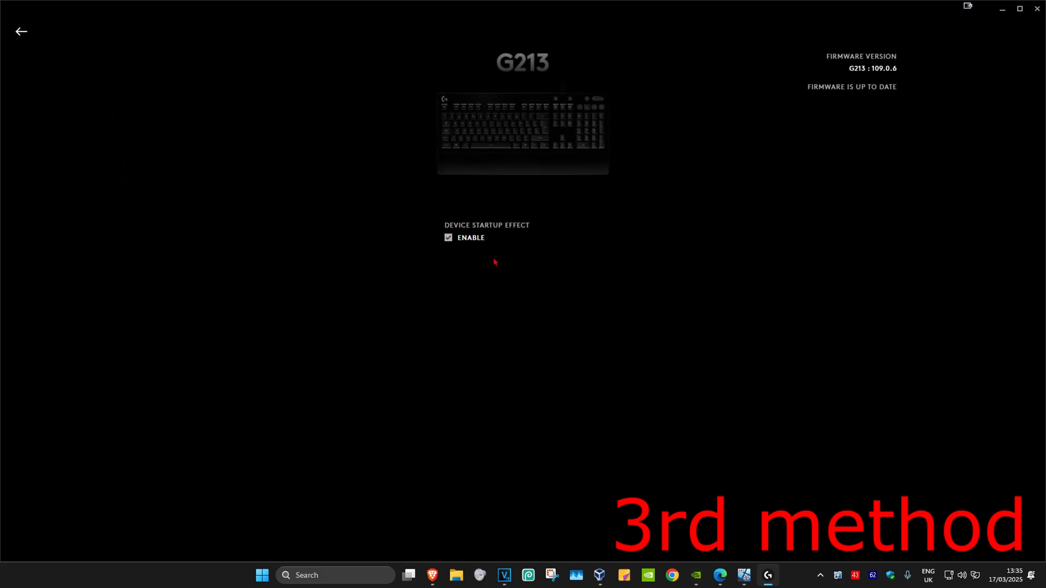
pyautogui.moveTo(876, 97)
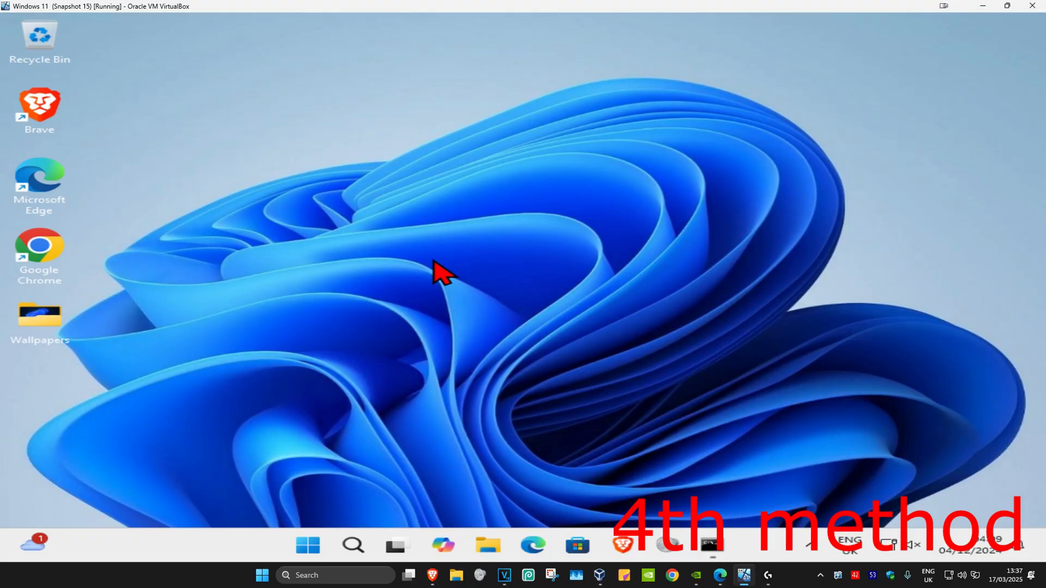
# Restart the PC from the Start menu's power options
pyautogui.click(308, 545)
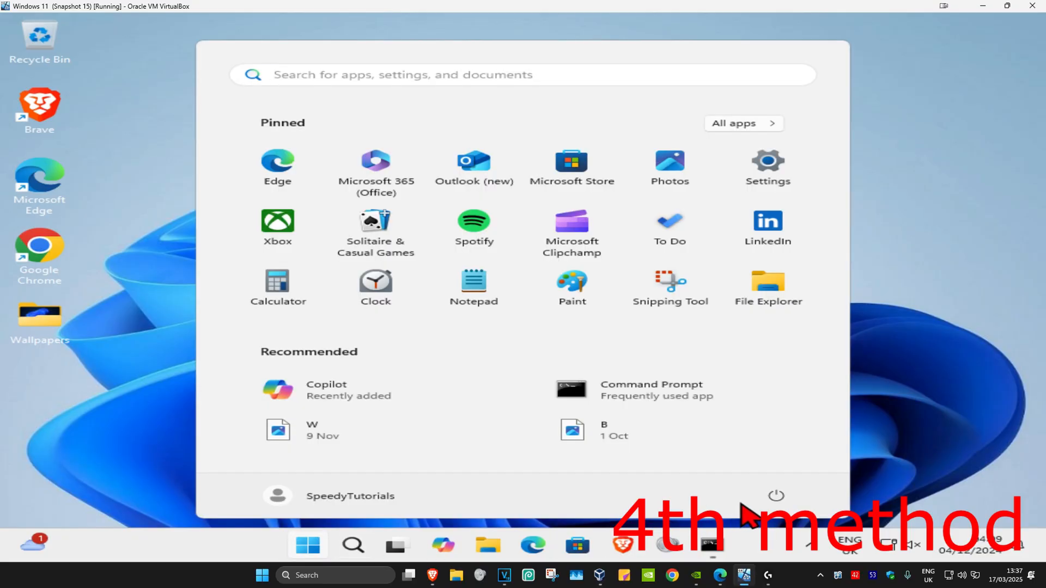
pyautogui.click(776, 496)
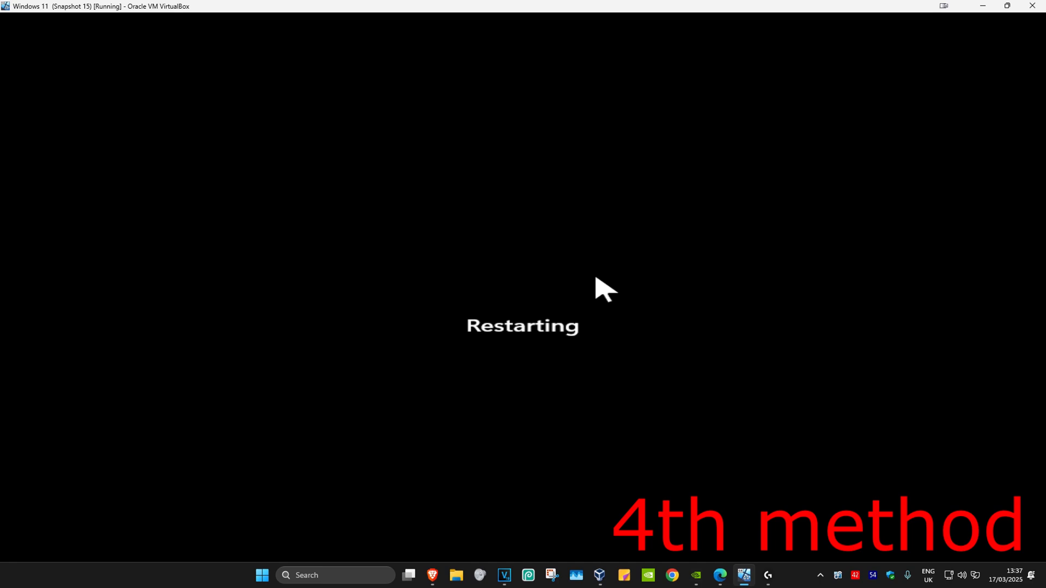